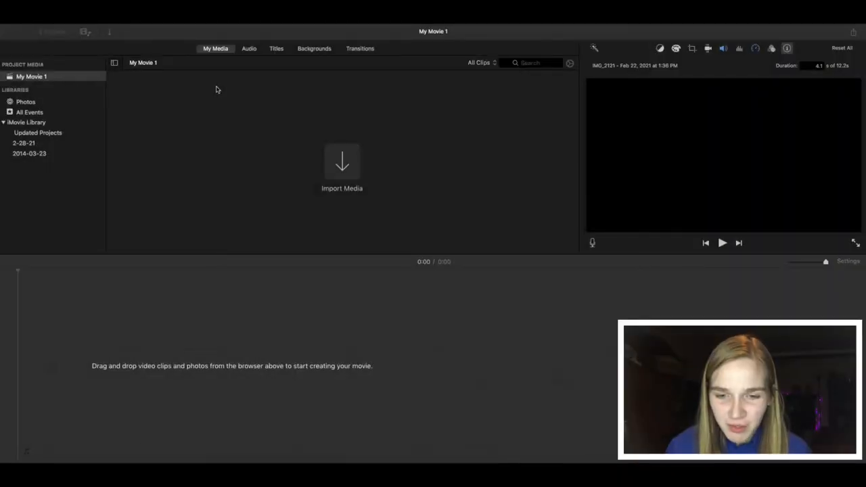
pyautogui.moveTo(268, 133)
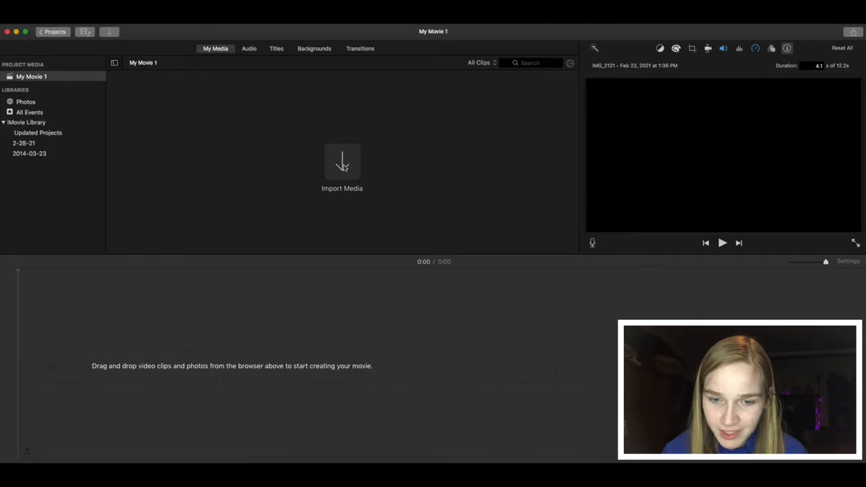
# - Import the four table saw clips from the desktop folder into My Movie 1's media
pyautogui.click(340, 168)
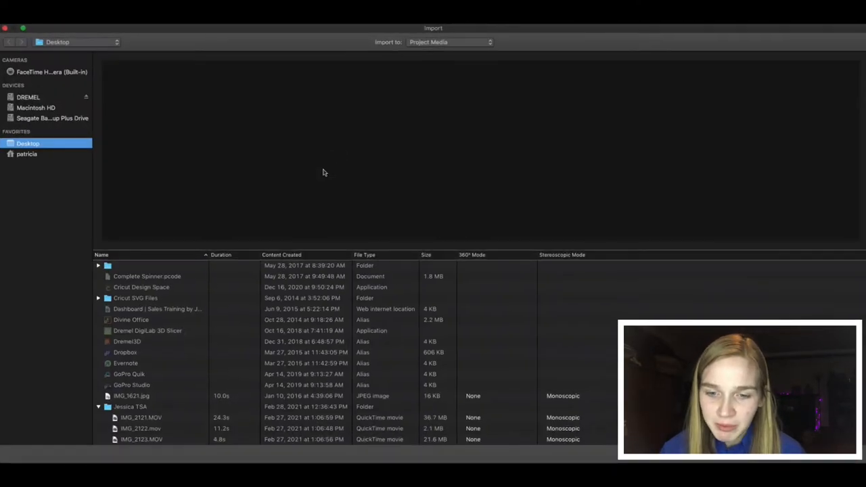
pyautogui.scroll(-3)
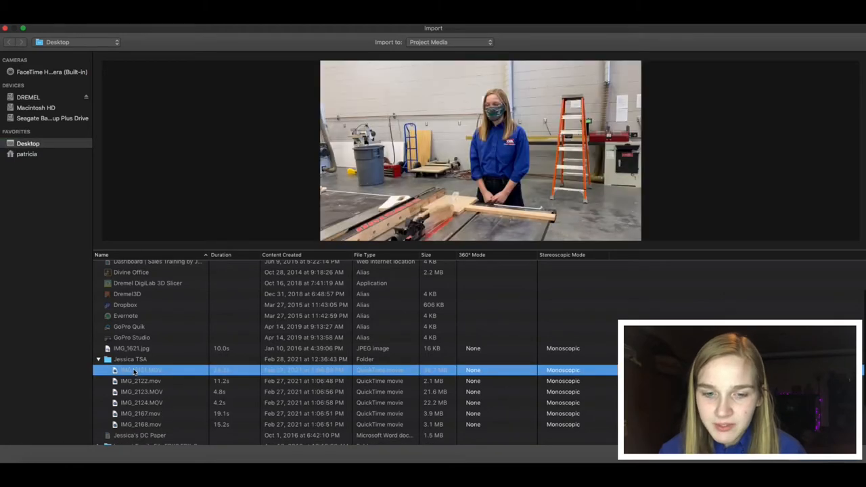
pyautogui.moveTo(165, 384)
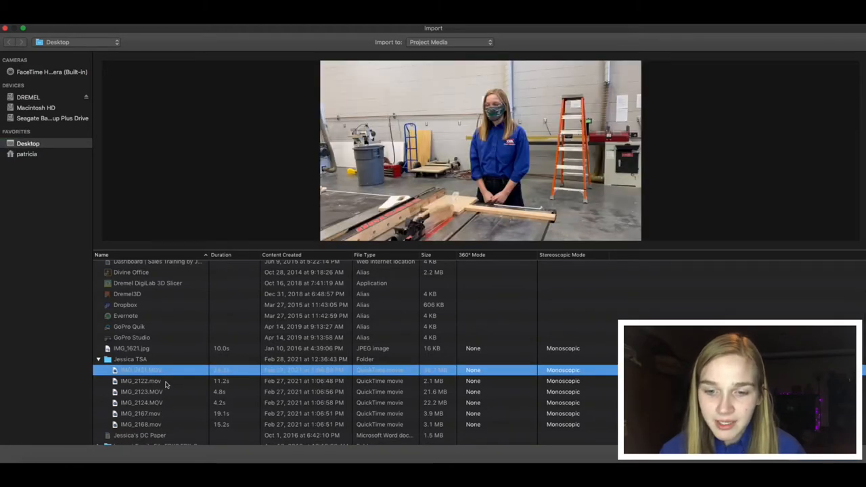
pyautogui.click(140, 403)
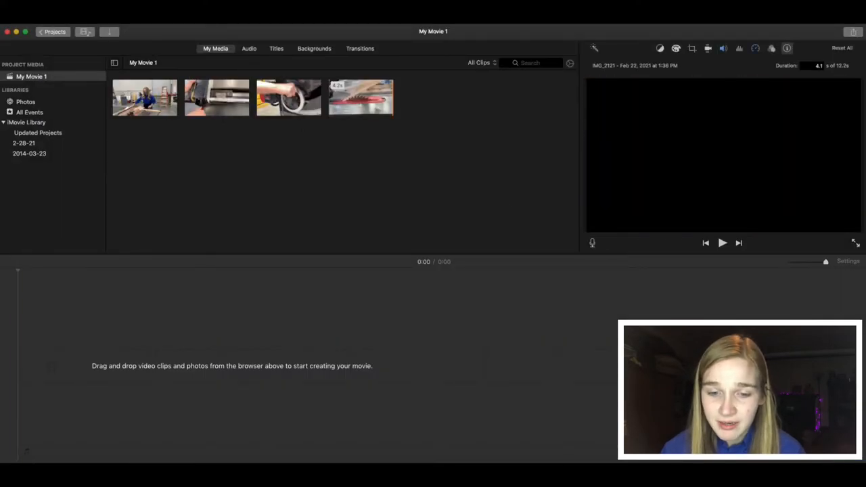
# - Preview the close-up clip of the hand turning the blade-height wheel
pyautogui.click(288, 97)
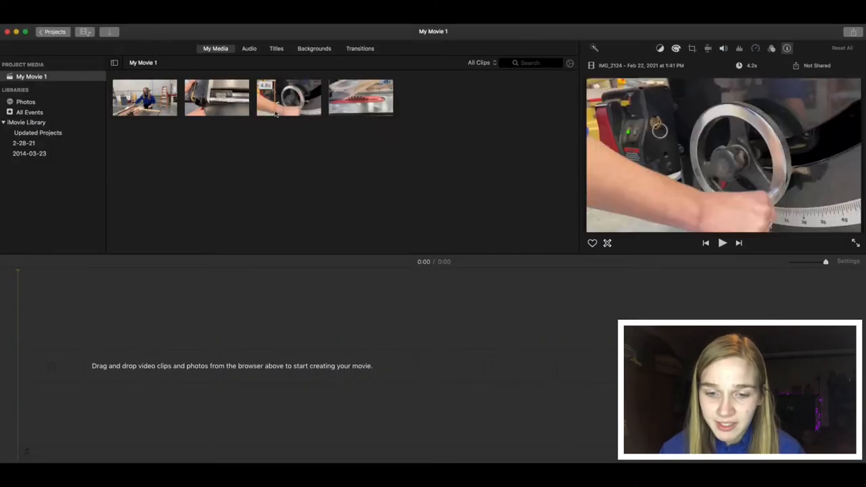
pyautogui.moveTo(303, 160)
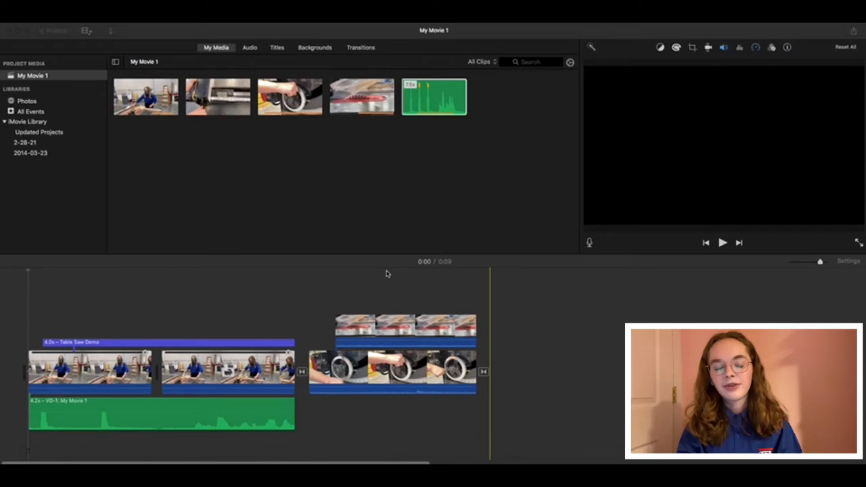
pyautogui.moveTo(201, 98)
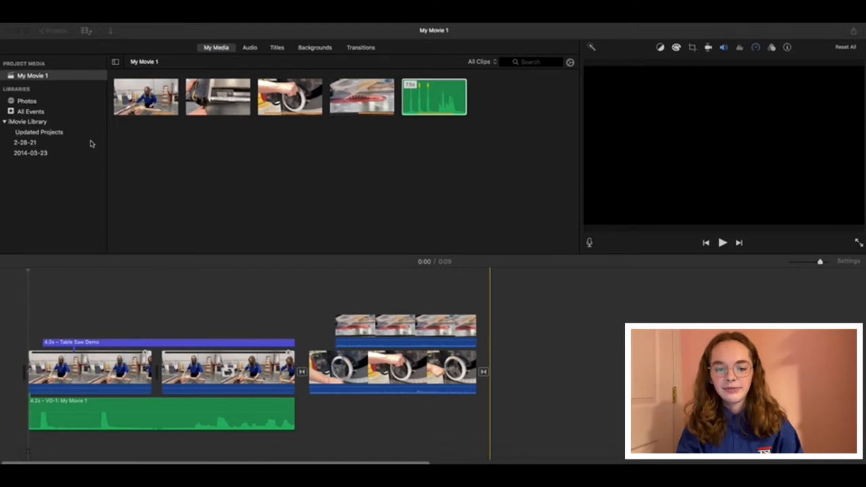
pyautogui.moveTo(462, 65)
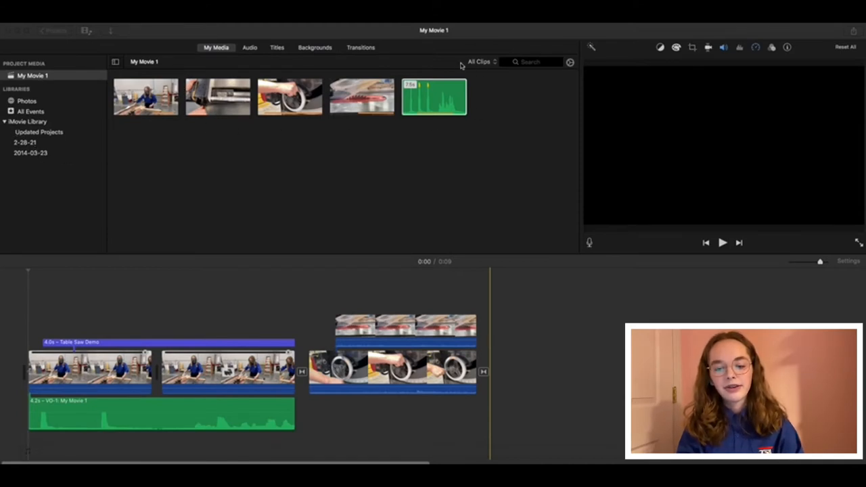
pyautogui.moveTo(276, 168)
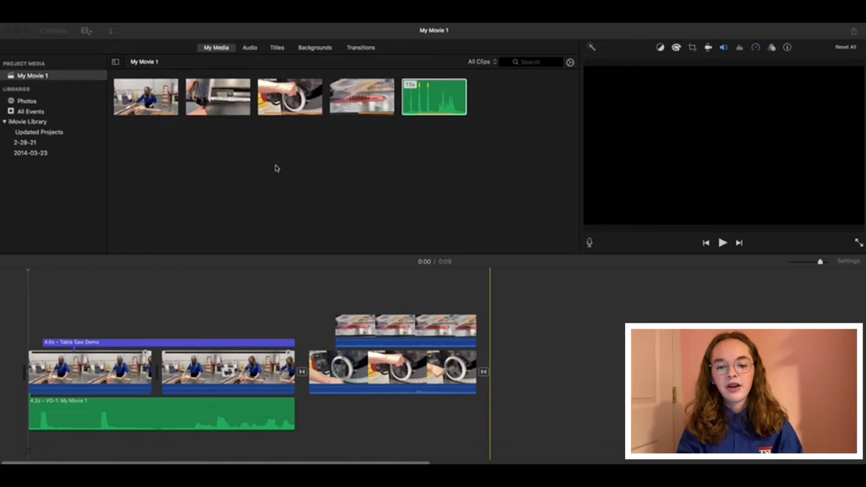
pyautogui.moveTo(385, 115)
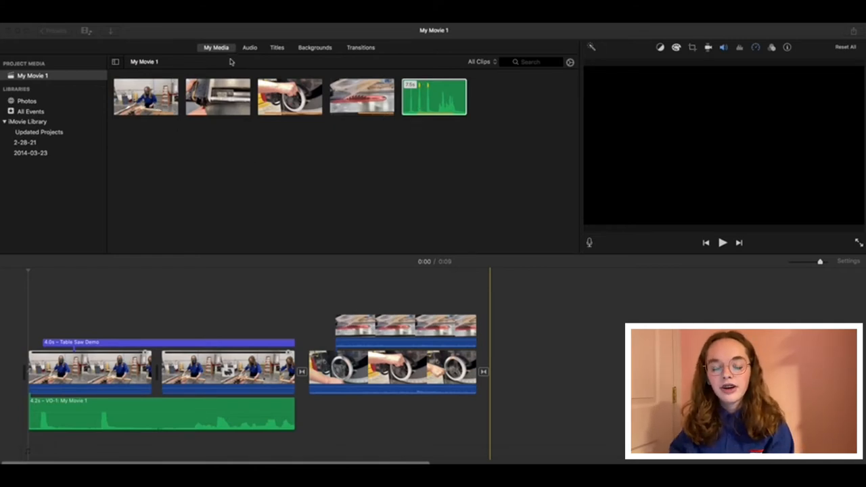
pyautogui.click(249, 47)
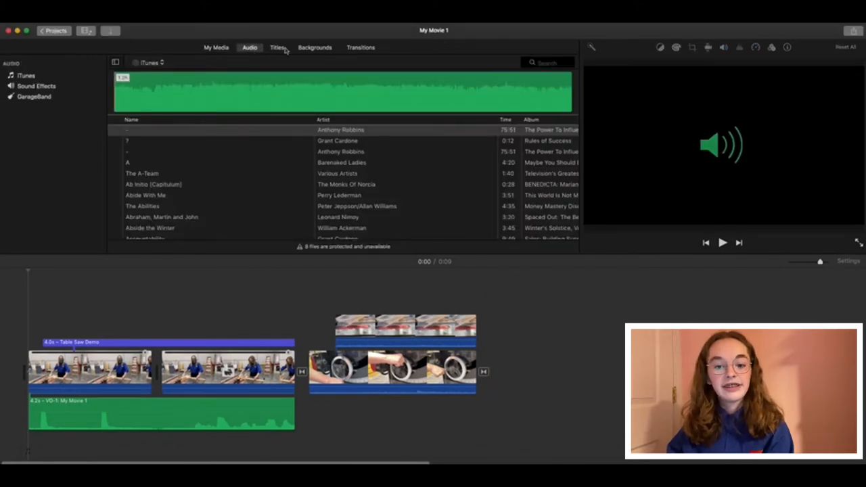
pyautogui.click(313, 47)
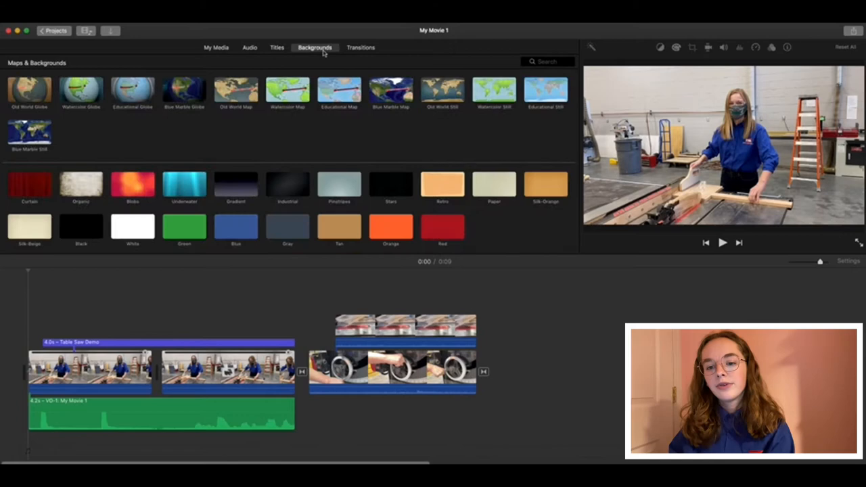
pyautogui.click(360, 47)
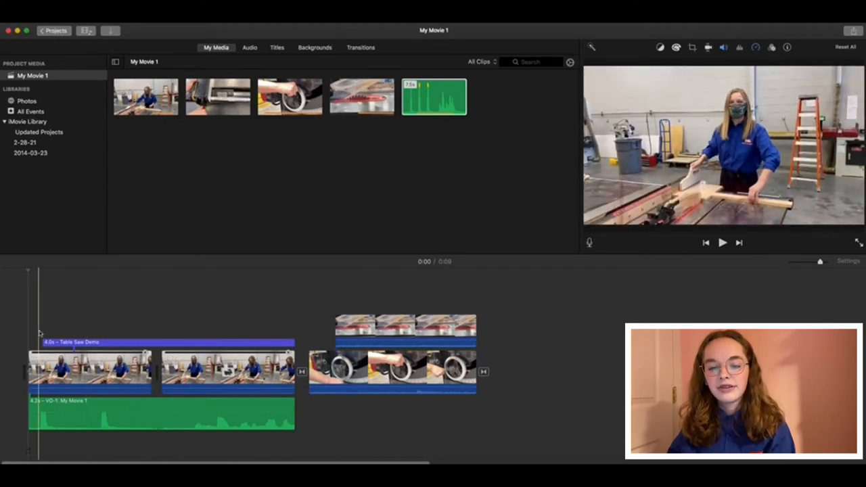
pyautogui.click(182, 285)
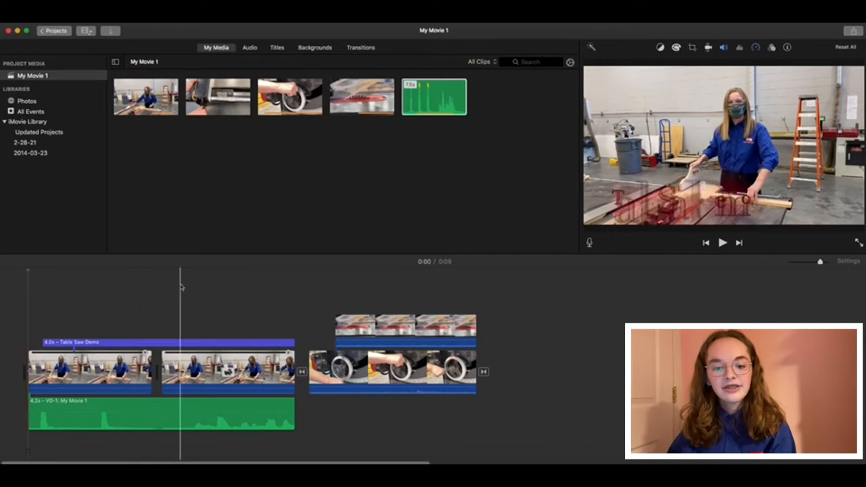
pyautogui.click(722, 242)
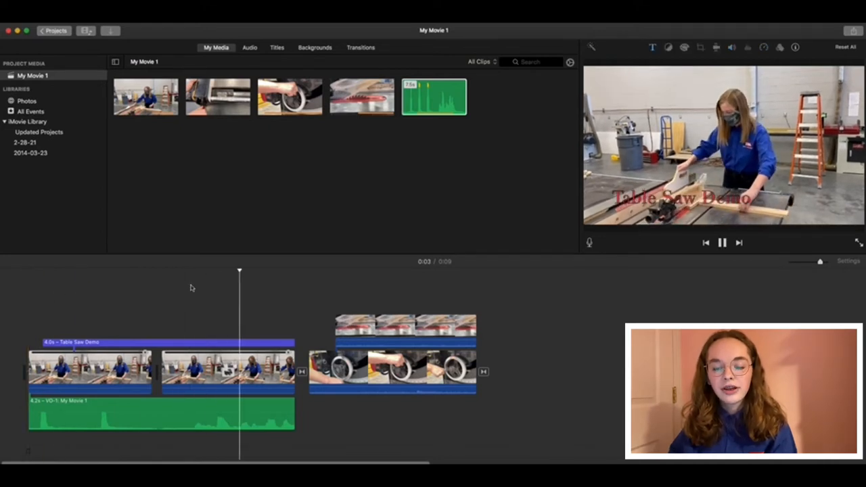
pyautogui.click(722, 242)
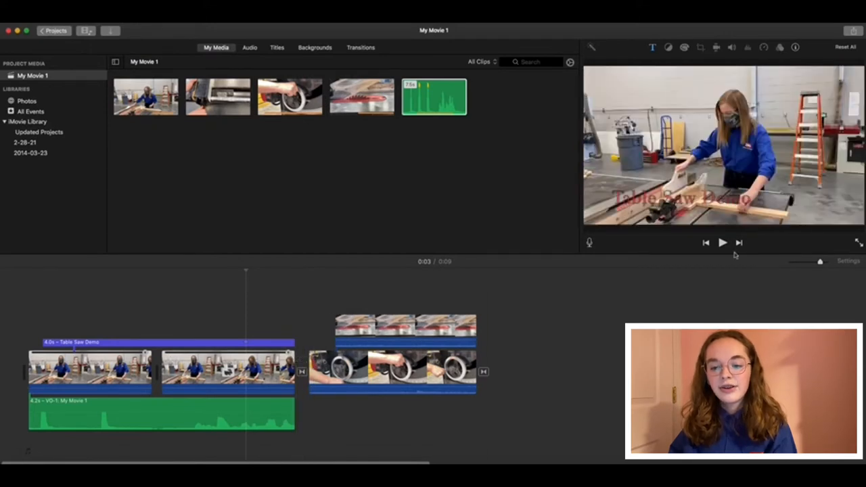
pyautogui.moveTo(712, 241)
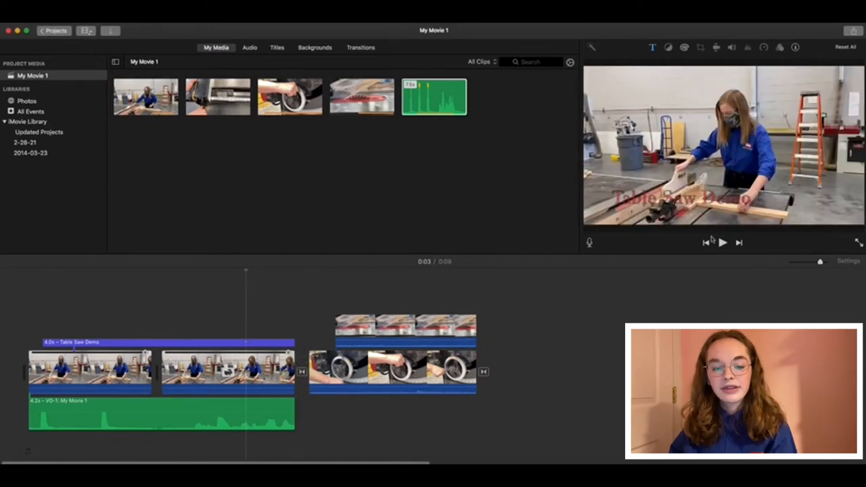
pyautogui.click(227, 371)
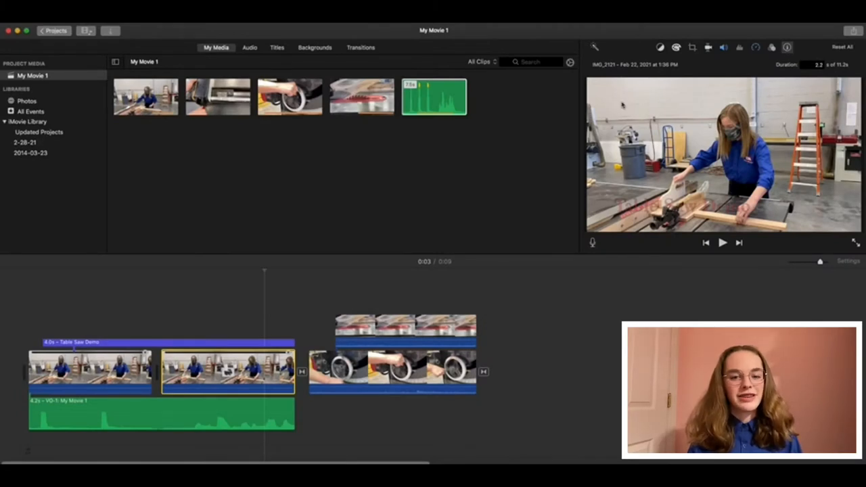
pyautogui.click(161, 318)
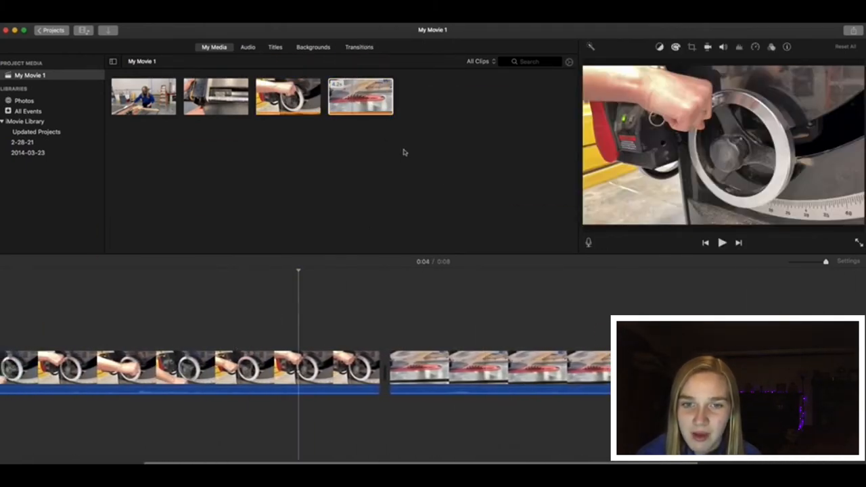
pyautogui.click(722, 243)
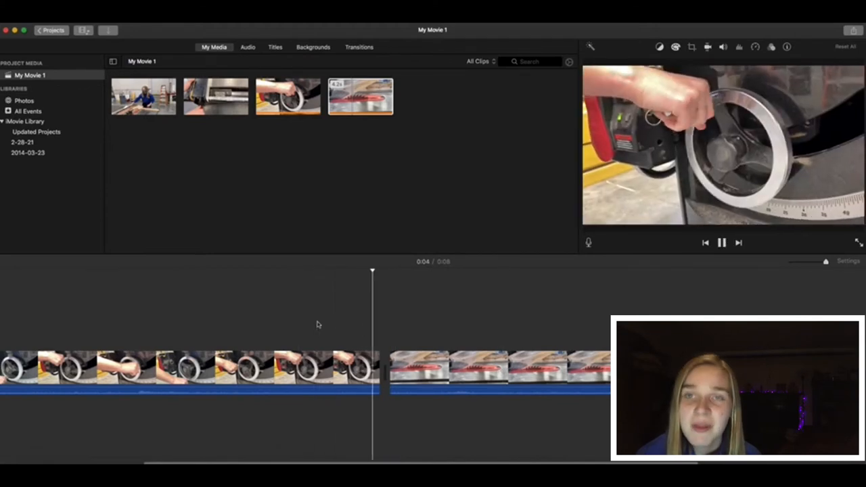
pyautogui.click(721, 242)
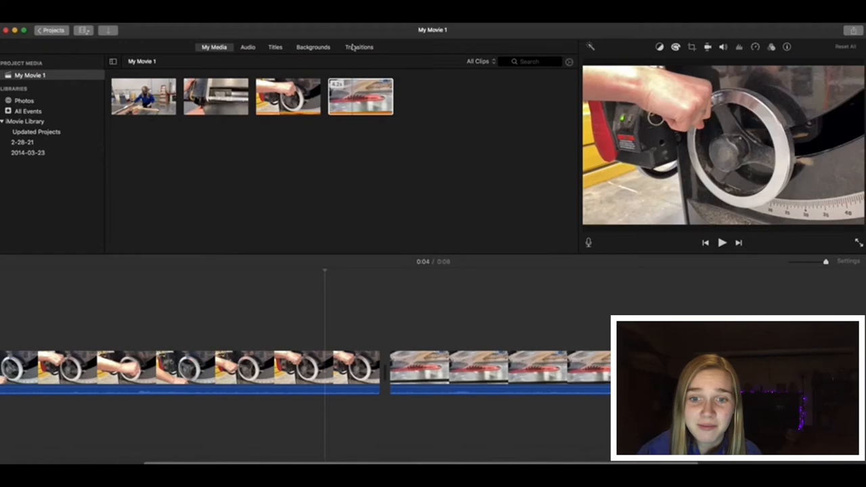
# - Join the hand-wheel clip to the saw-cutting clip with a transition and preview it
pyautogui.click(360, 46)
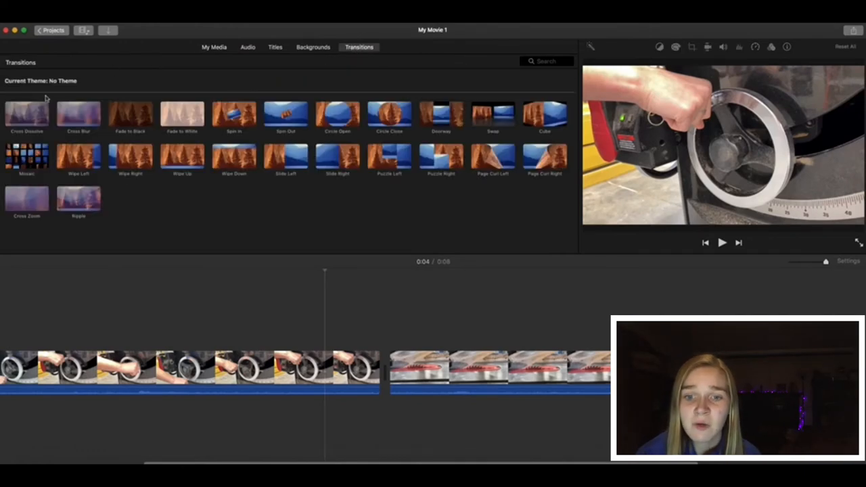
pyautogui.moveTo(88, 98)
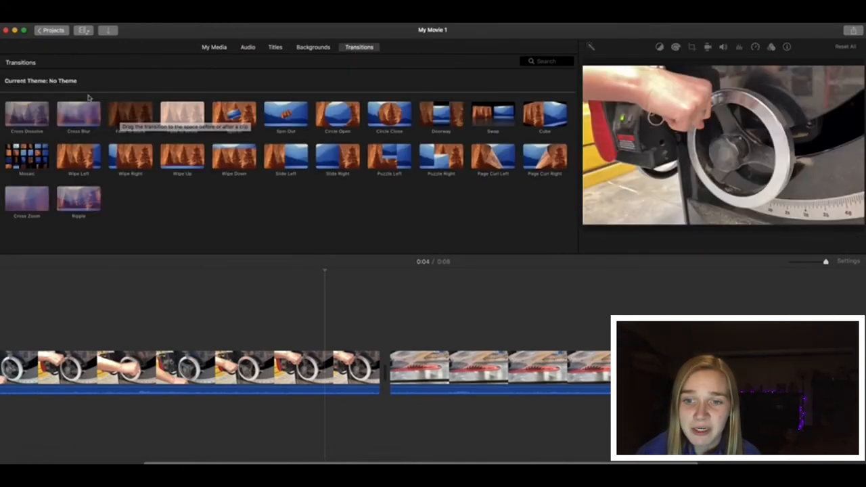
pyautogui.moveTo(352, 192)
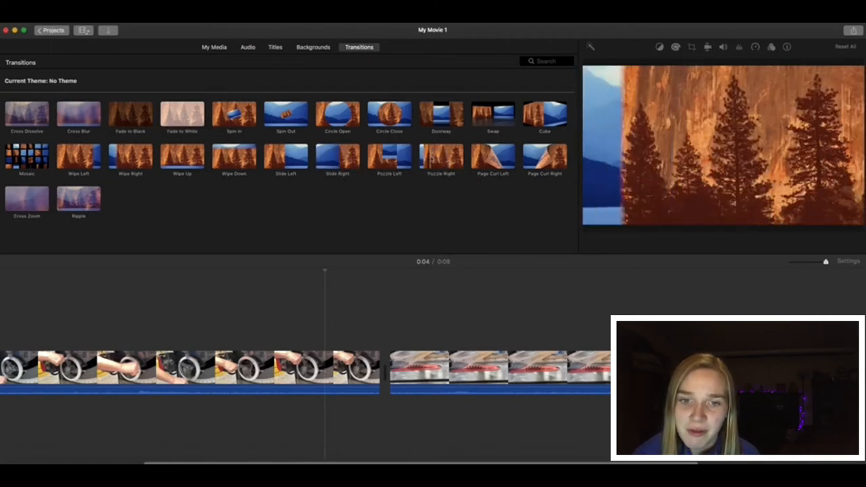
pyautogui.moveTo(544, 115)
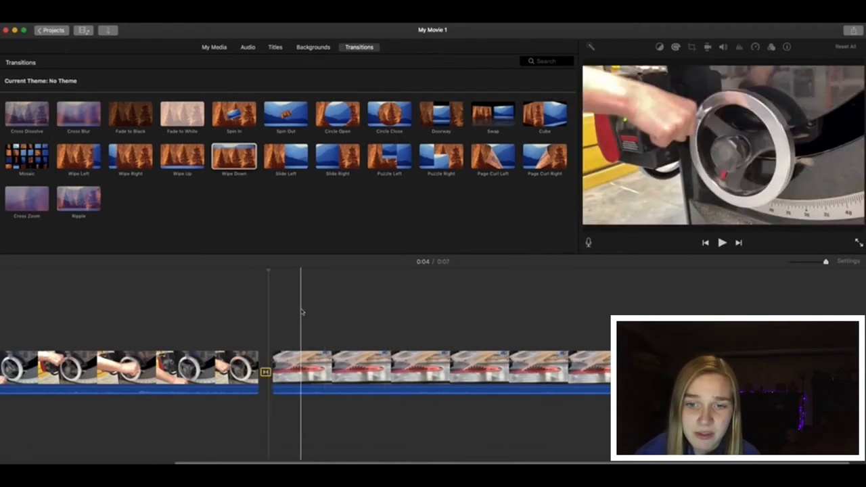
pyautogui.click(721, 242)
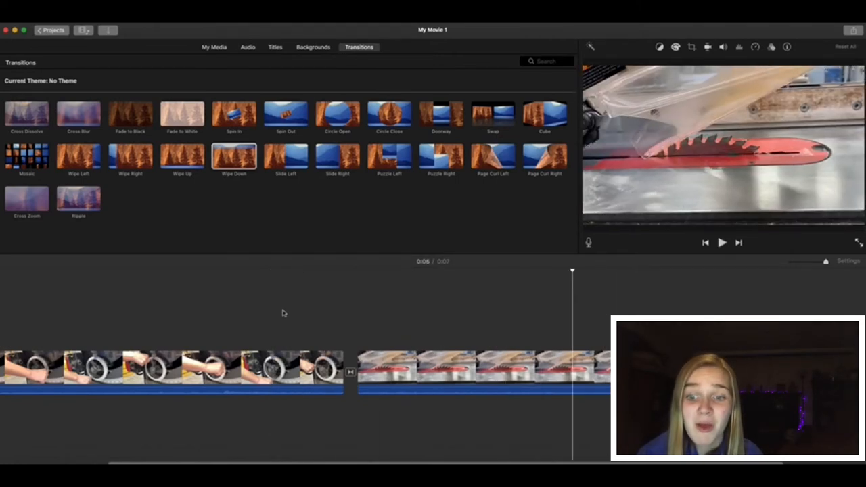
pyautogui.click(408, 322)
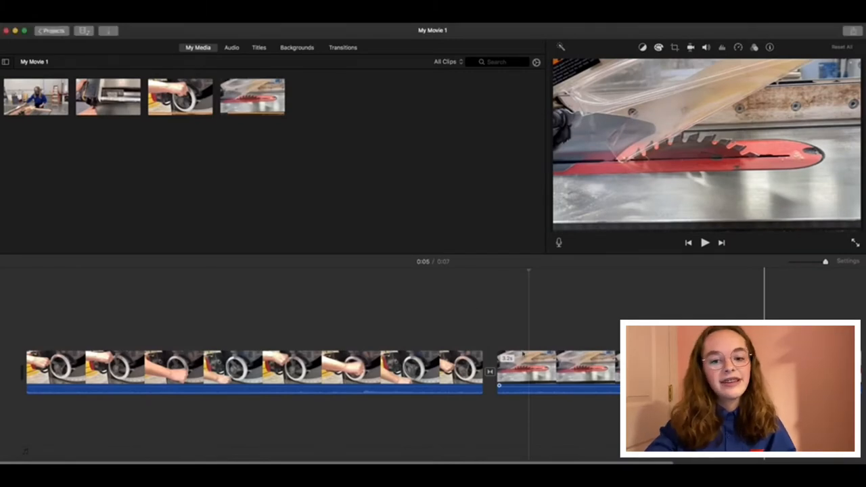
# - Lift the saw blade clip into a cutaway overlay aligned above the hand-wheel clip
pyautogui.moveTo(555, 368); pyautogui.dragTo(487, 313)
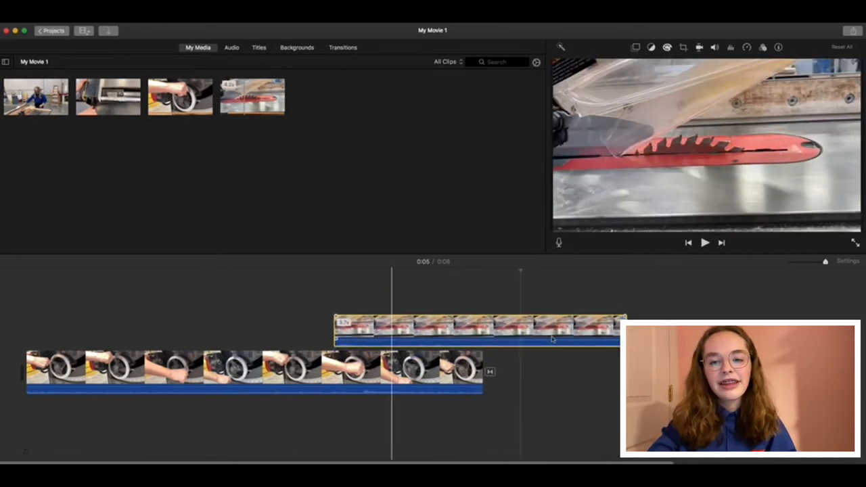
pyautogui.moveTo(479, 330); pyautogui.dragTo(281, 330)
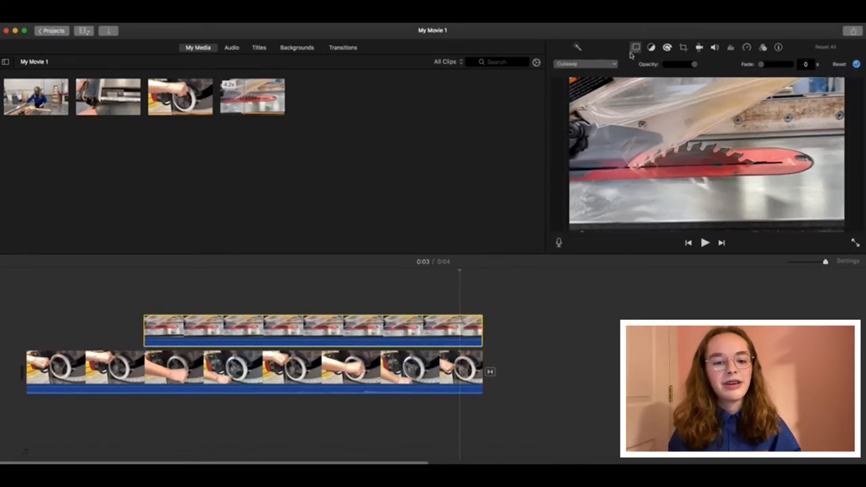
# - Set the blade overlay to Split Screen with Position Top, then return to the movie start
pyautogui.click(584, 64)
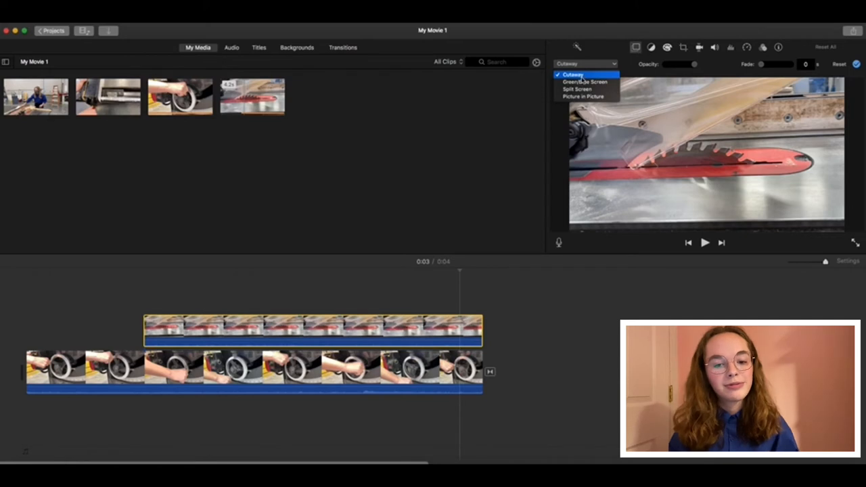
pyautogui.moveTo(584, 82)
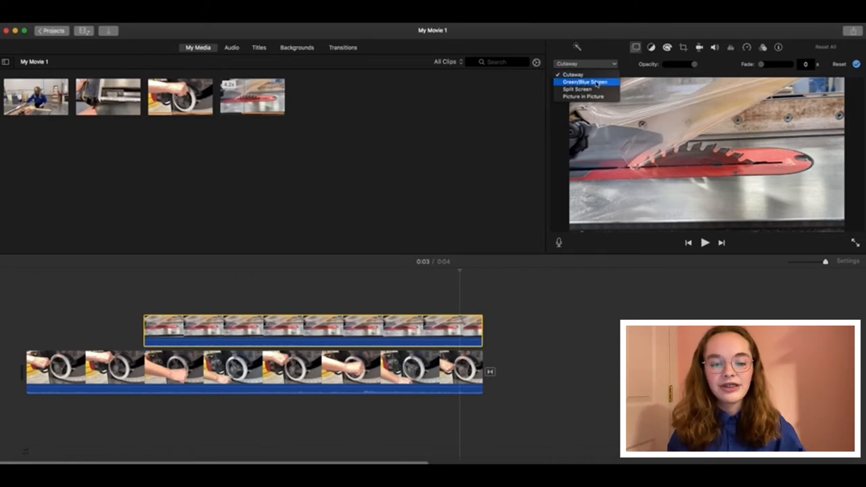
pyautogui.moveTo(579, 89)
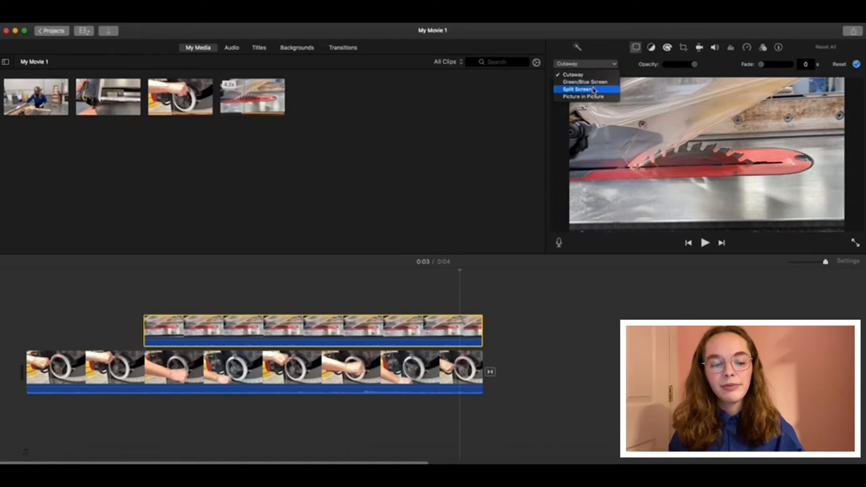
pyautogui.moveTo(583, 96)
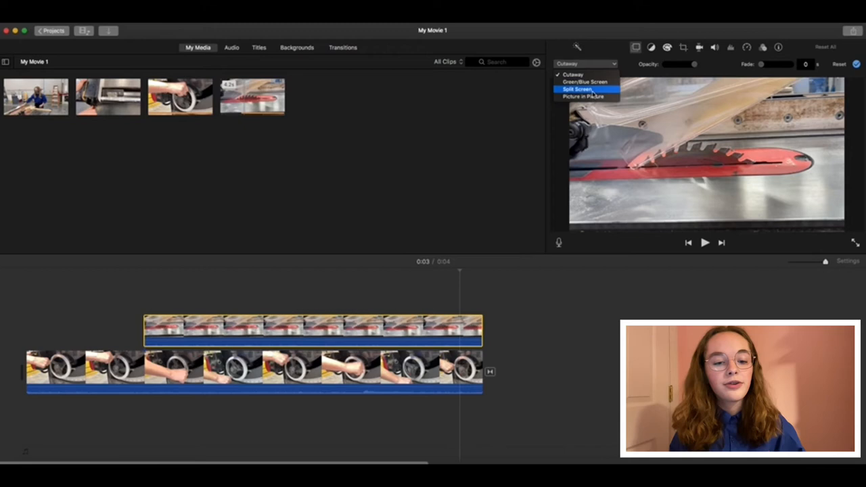
pyautogui.click(576, 89)
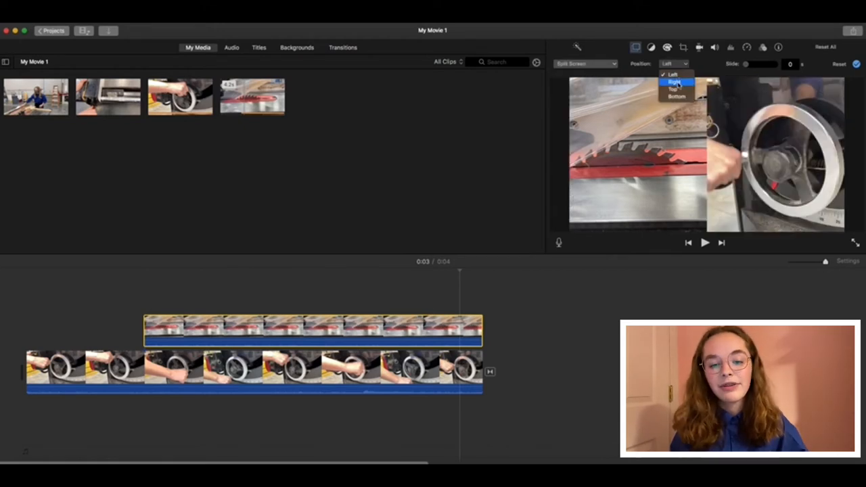
pyautogui.click(672, 89)
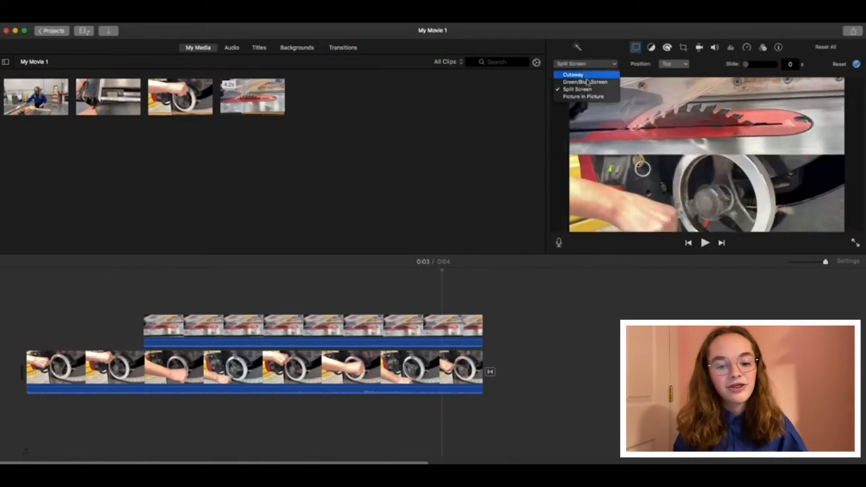
pyautogui.click(582, 96)
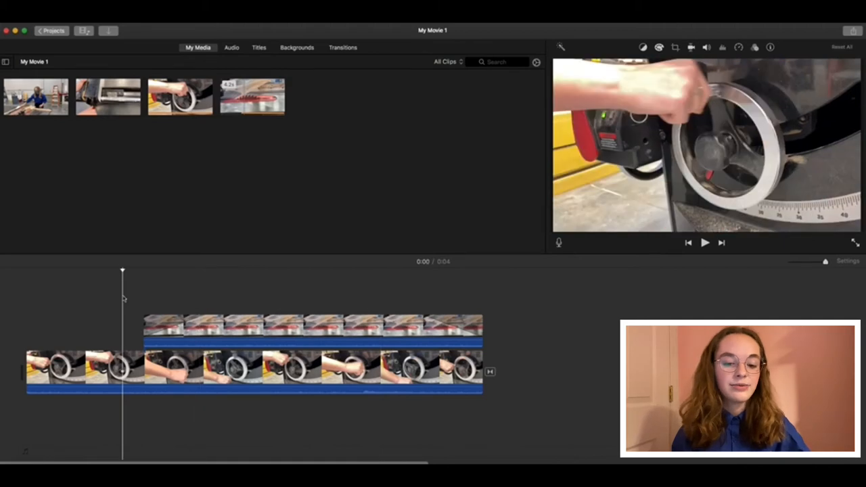
pyautogui.click(704, 242)
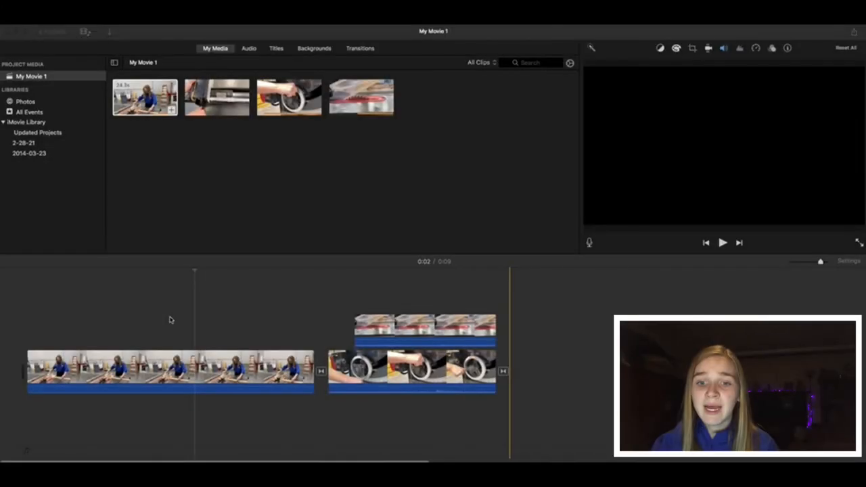
pyautogui.moveTo(192, 309)
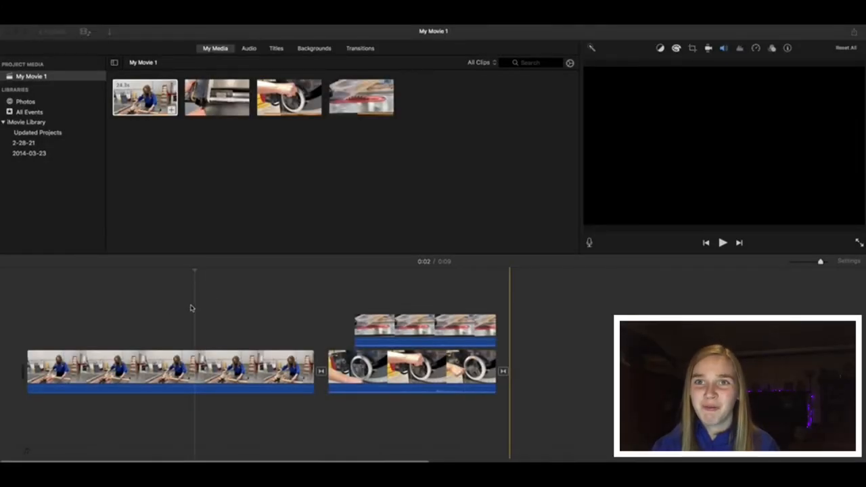
pyautogui.moveTo(254, 310)
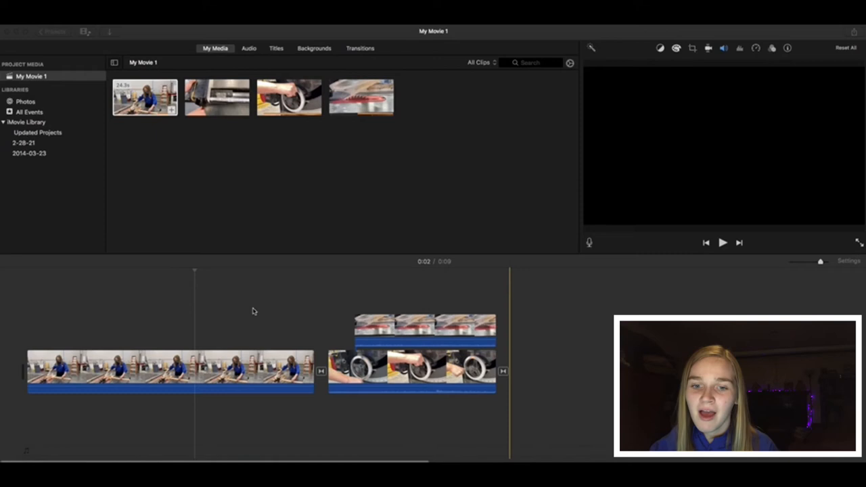
pyautogui.moveTo(162, 322)
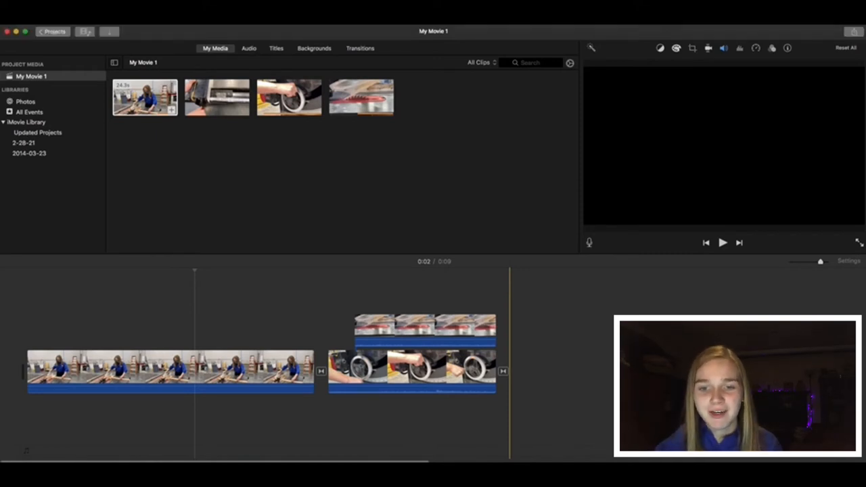
# - Preview the opening presenter clip and show the Titles library
pyautogui.click(169, 371)
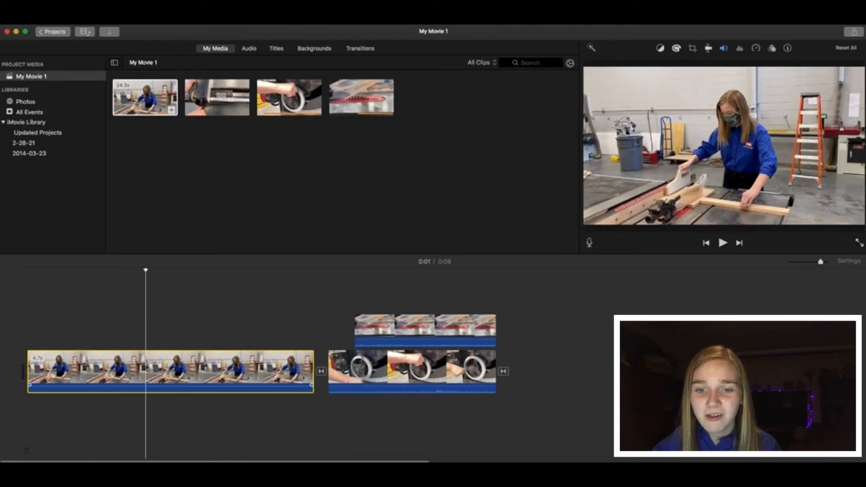
pyautogui.moveTo(279, 70)
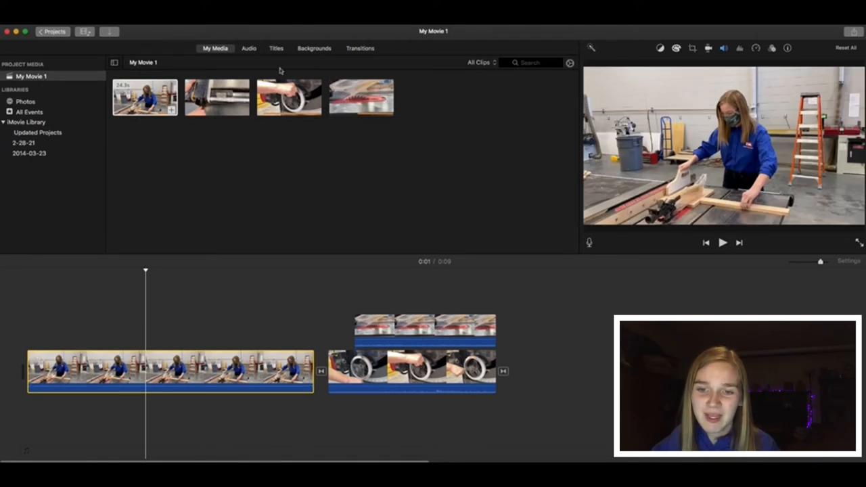
pyautogui.click(276, 48)
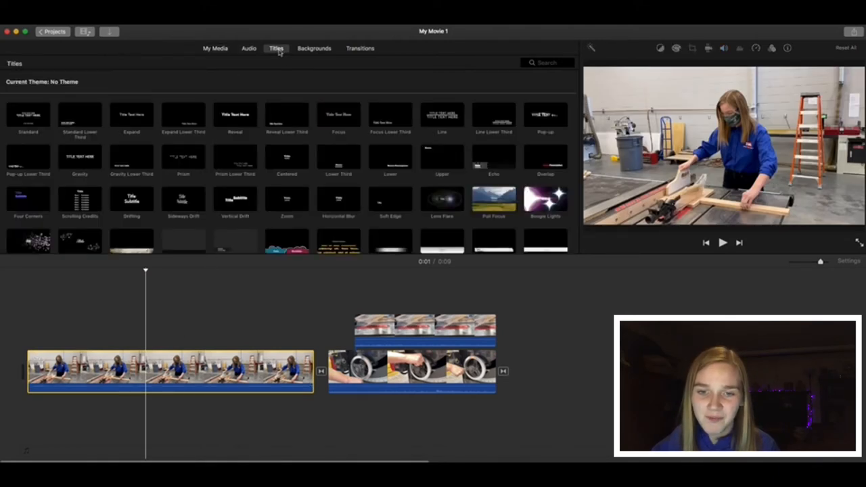
# - Add a 'Table Saw Demo' title over the opening clip and change its font and size
pyautogui.scroll(-3)
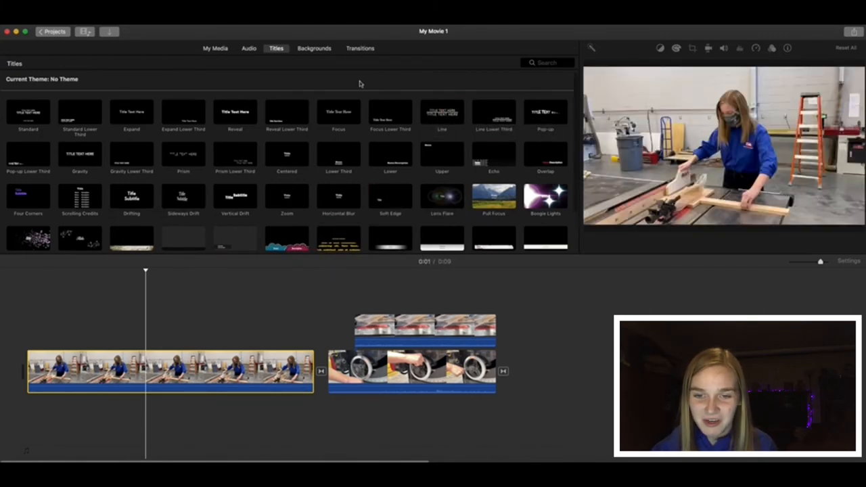
pyautogui.click(389, 111)
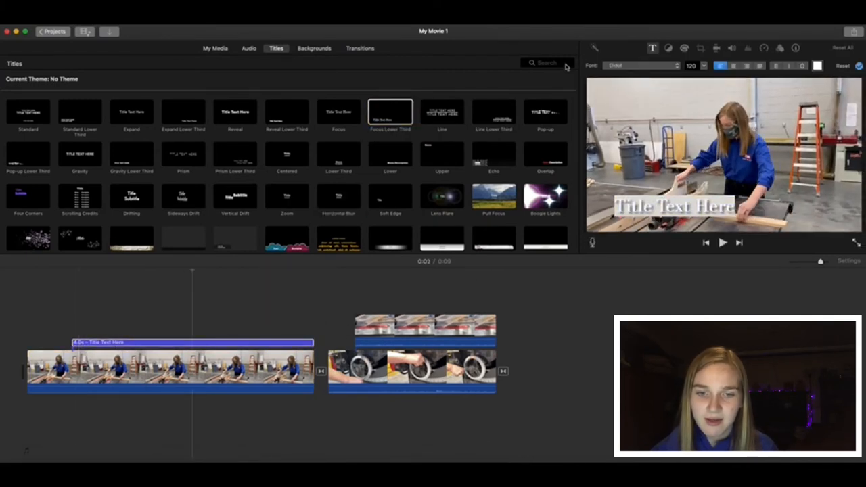
pyautogui.write('Table Saw Dem')
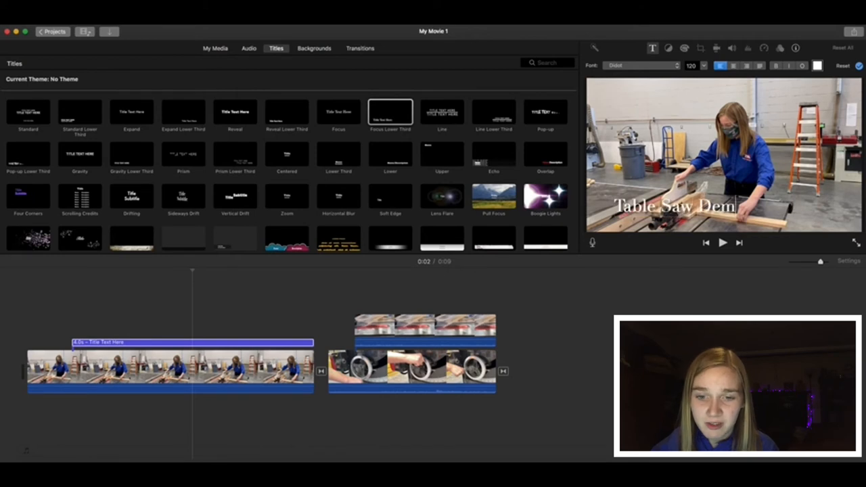
pyautogui.click(638, 65)
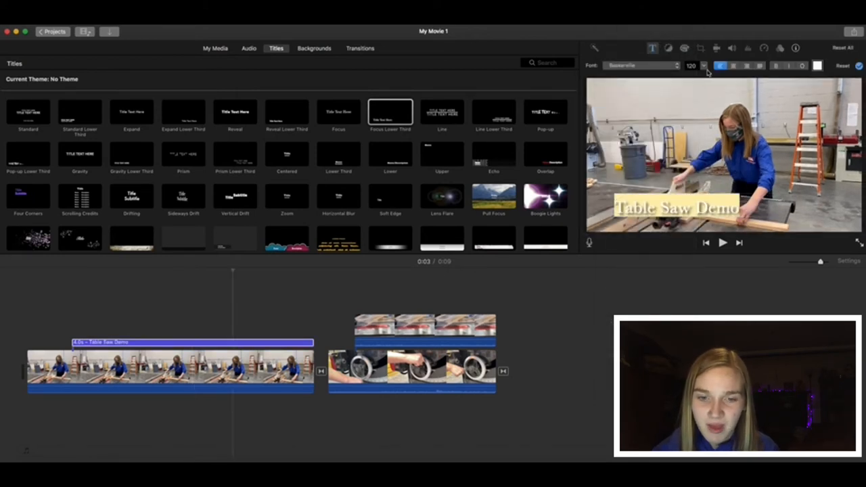
pyautogui.click(703, 65)
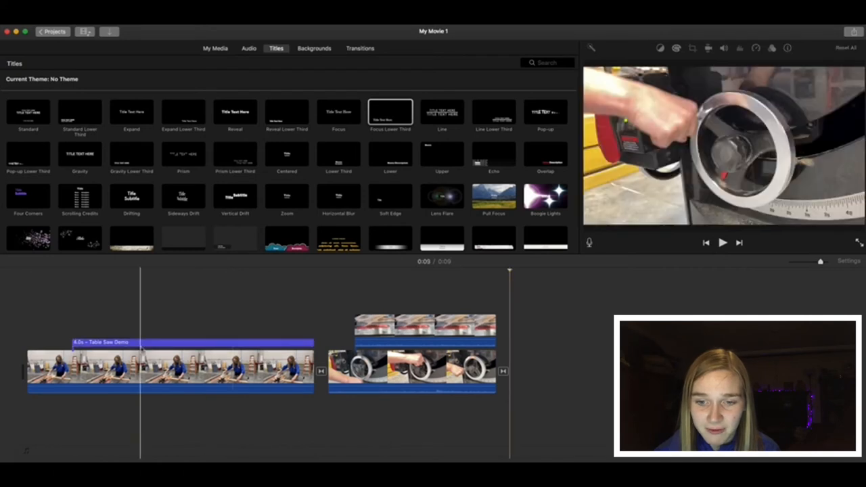
# - Adjust the Table Saw Demo title bar in the timeline toward about 3.5 seconds
pyautogui.click(90, 340)
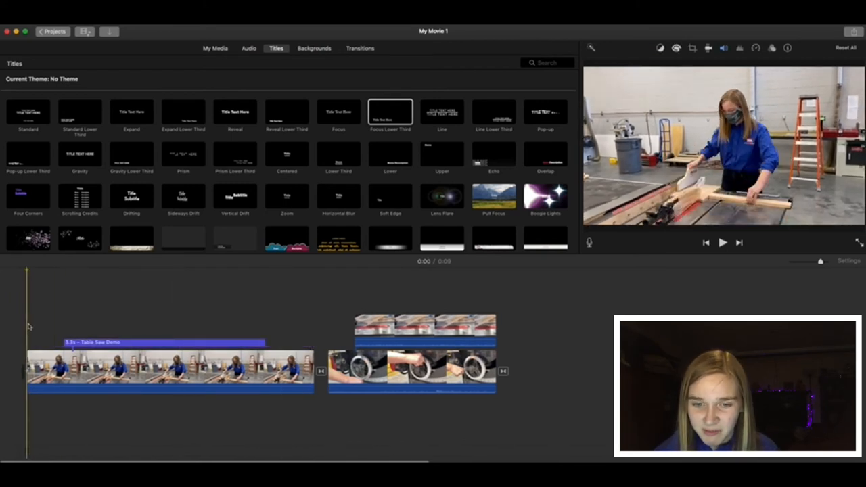
pyautogui.click(722, 242)
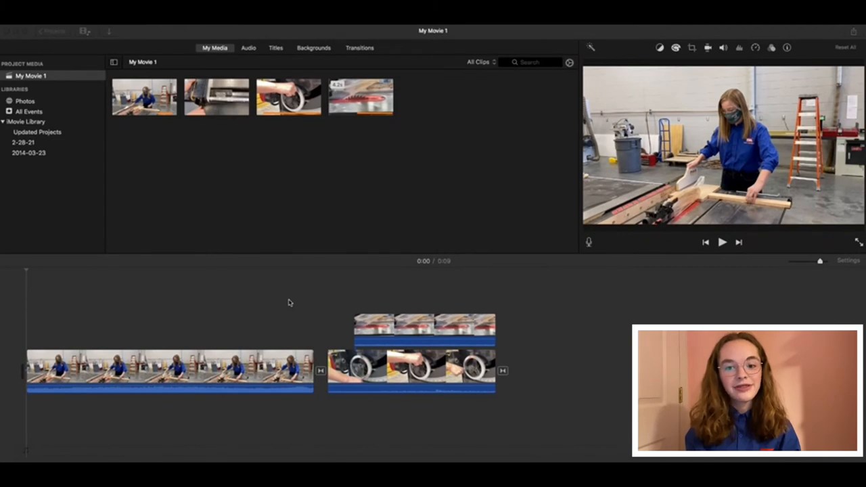
pyautogui.moveTo(100, 333)
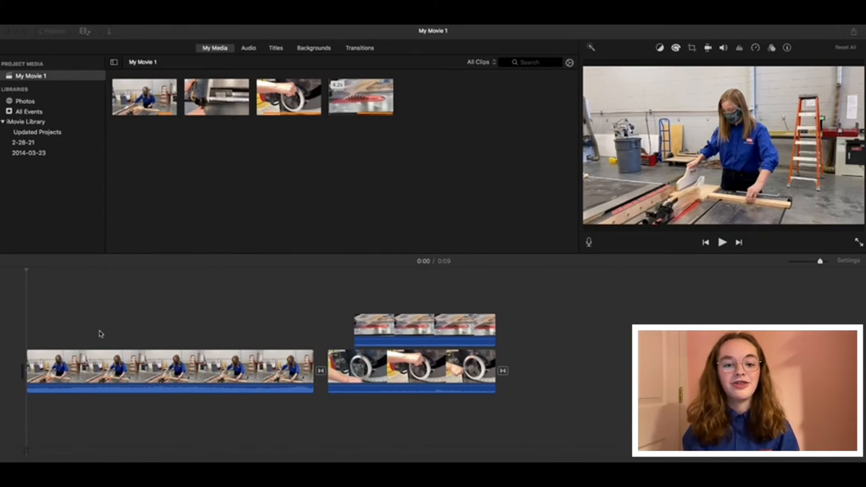
# - Start recording a voiceover narration under the opening presenter clip
pyautogui.click(721, 242)
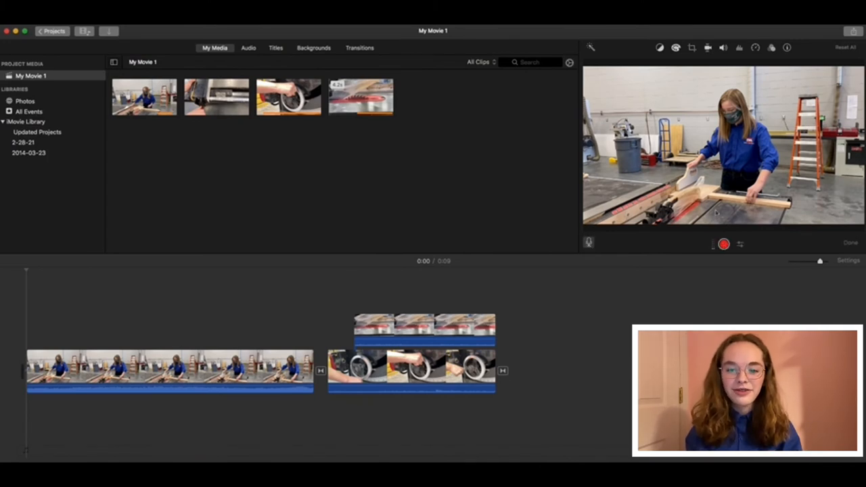
pyautogui.moveTo(724, 244)
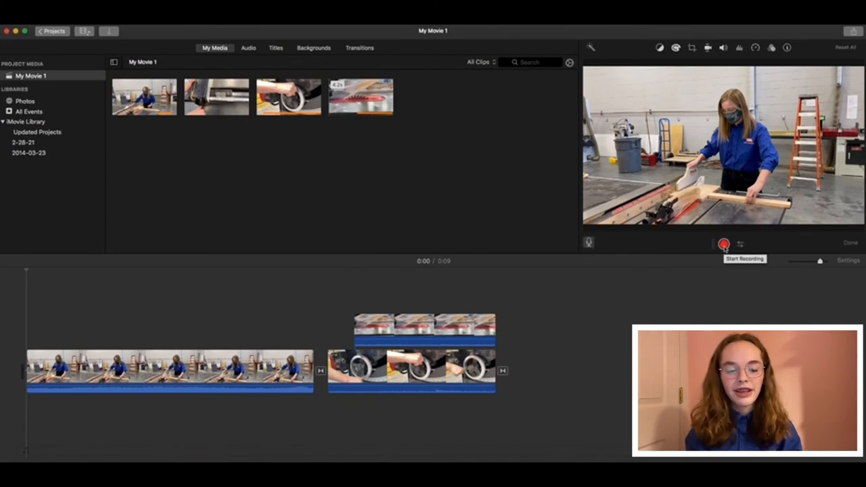
pyautogui.click(722, 243)
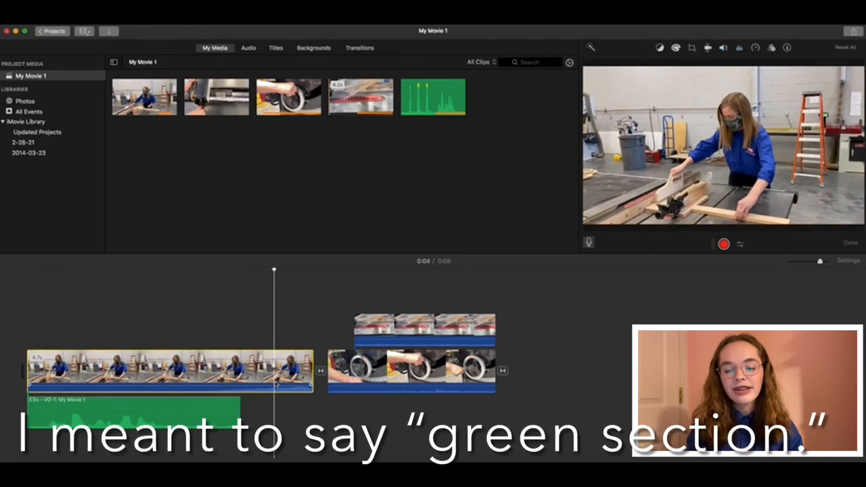
# - Stop the voiceover recording and review it from the start of the movie
pyautogui.click(136, 413)
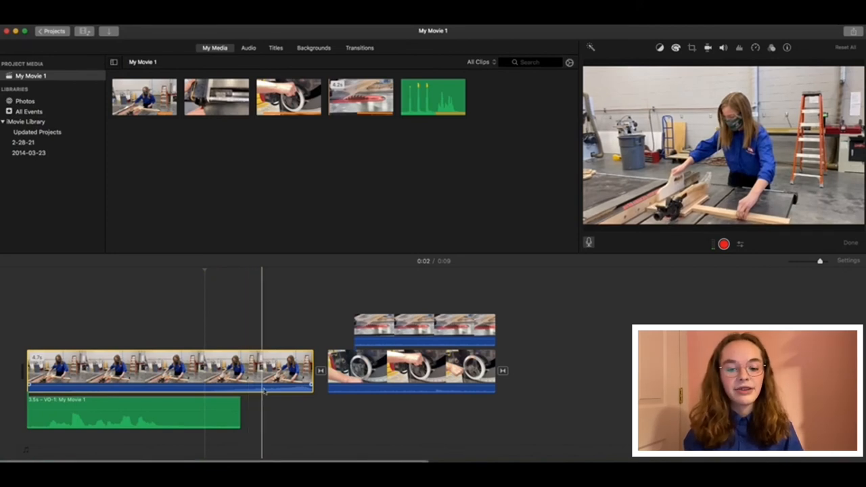
pyautogui.click(722, 47)
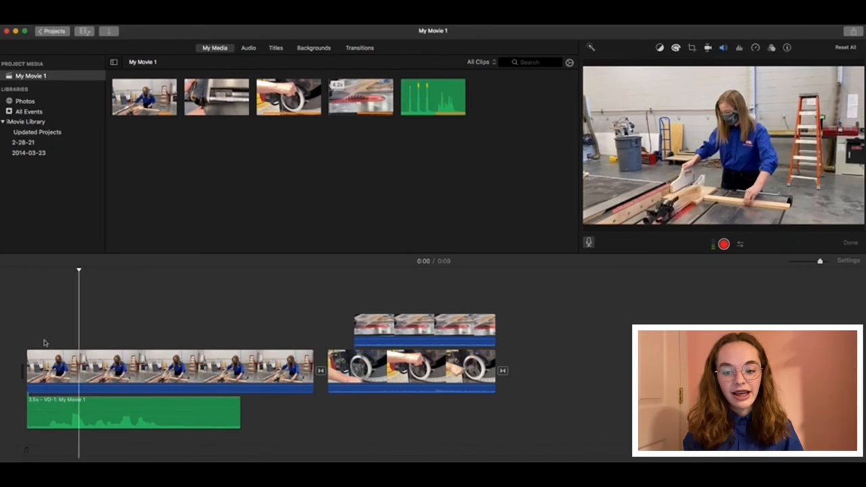
pyautogui.click(260, 368)
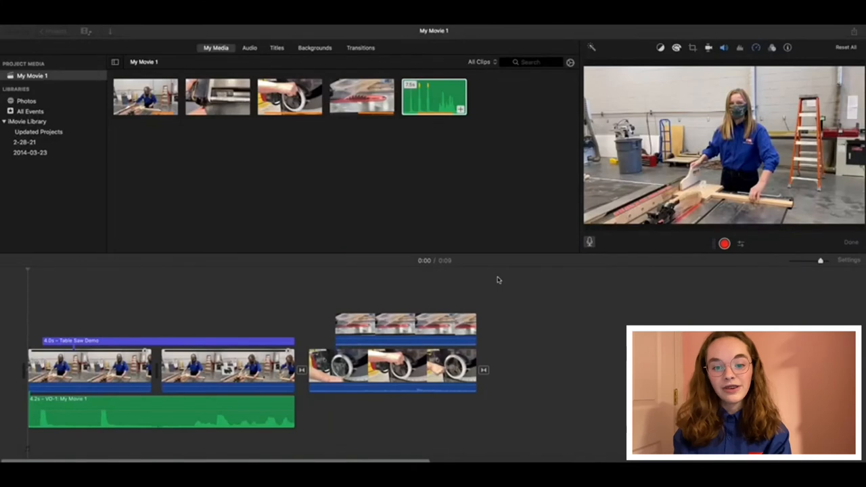
pyautogui.moveTo(355, 281)
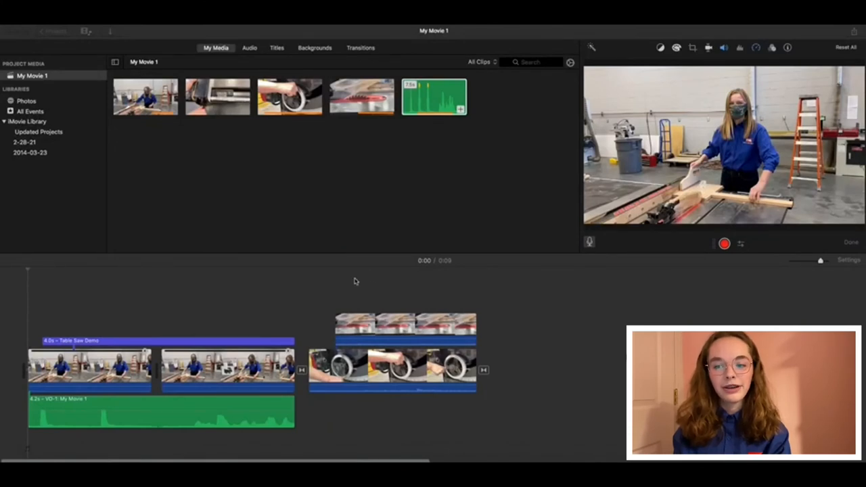
pyautogui.moveTo(851, 103)
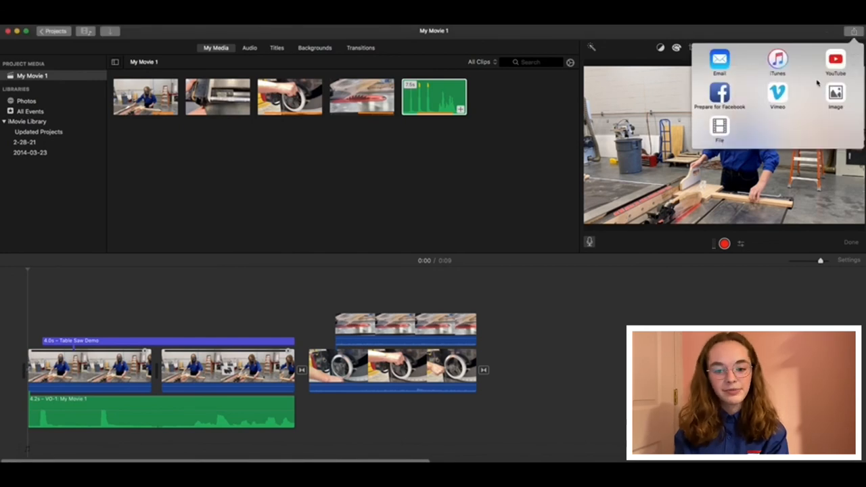
pyautogui.moveTo(756, 130)
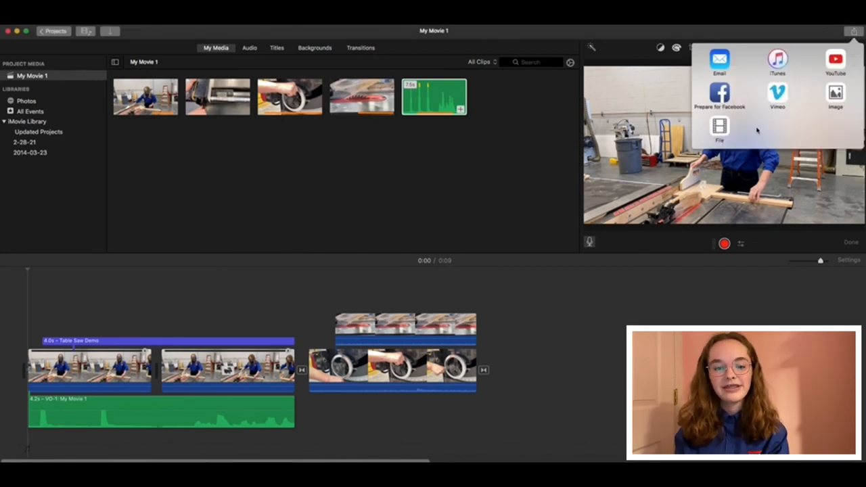
# - Export as a file named 'Table Saw Demo', described 'Made for my Woods 1 Class'
pyautogui.click(719, 129)
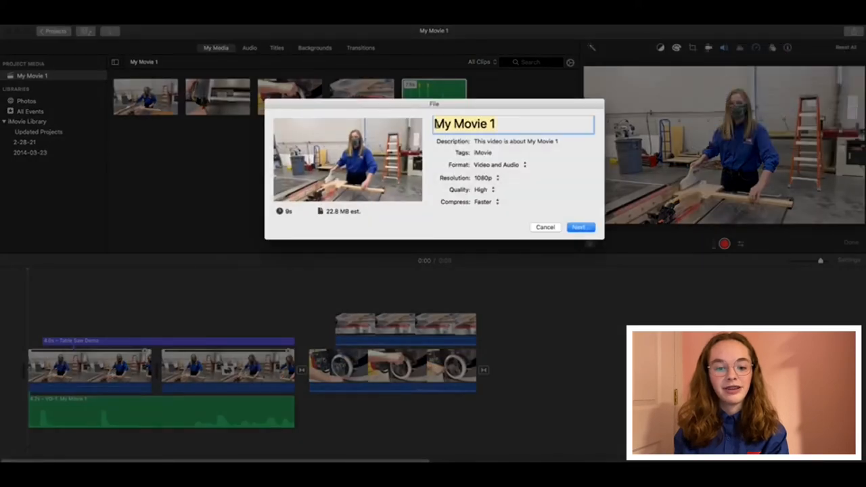
pyautogui.write('Table Saw')
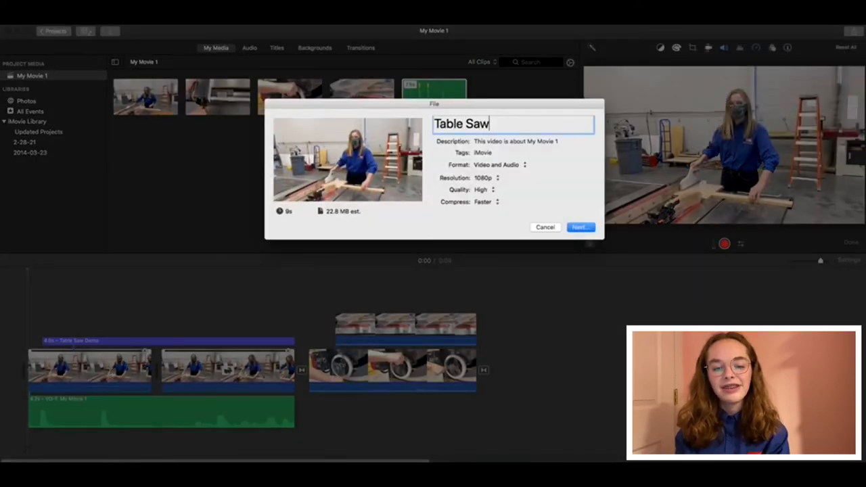
pyautogui.write('Demo')
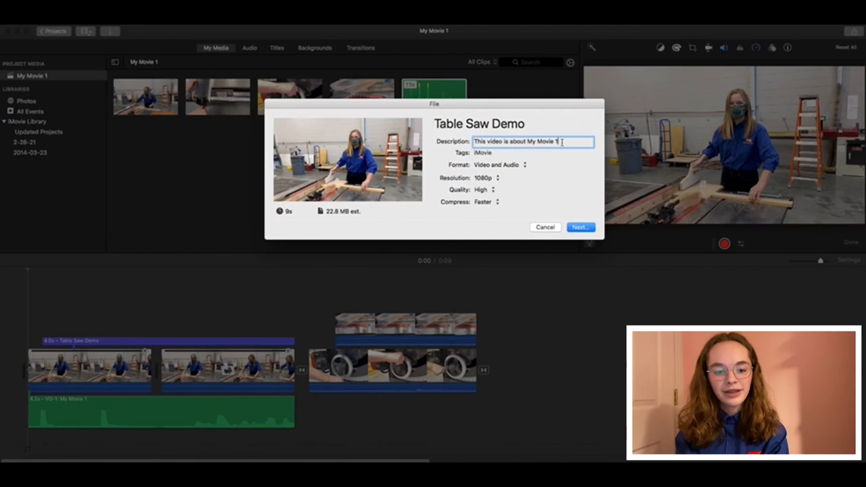
pyautogui.write('Made for my Woods')
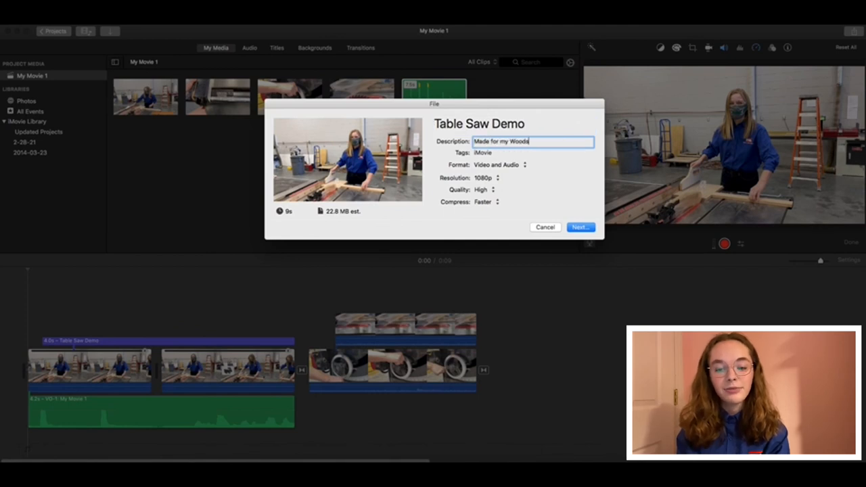
pyautogui.write('1 Class')
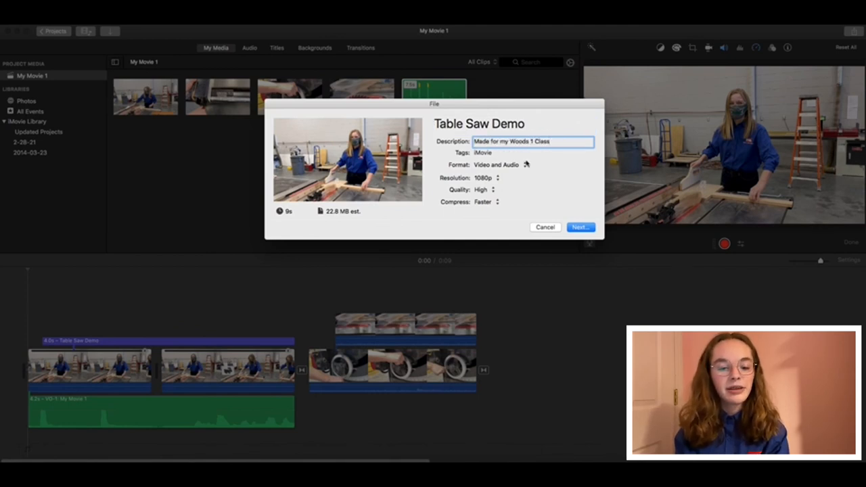
# - Confirm 1080p resolution and proceed to choosing the save location
pyautogui.click(486, 178)
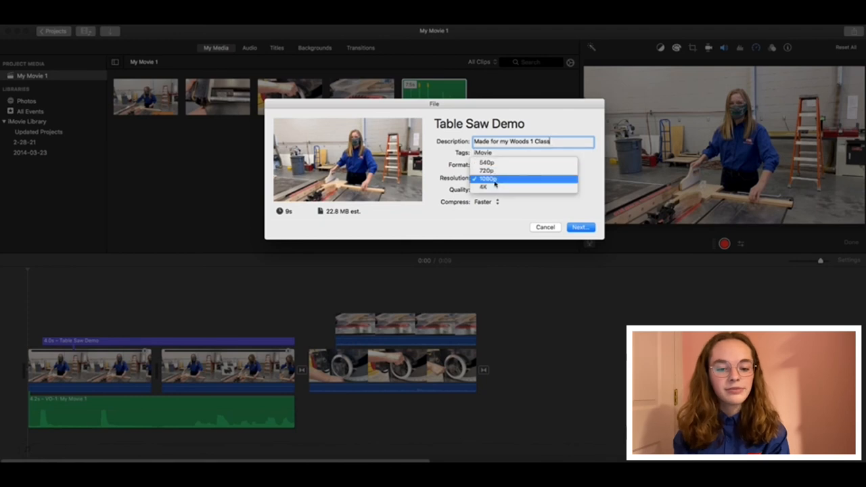
pyautogui.click(579, 227)
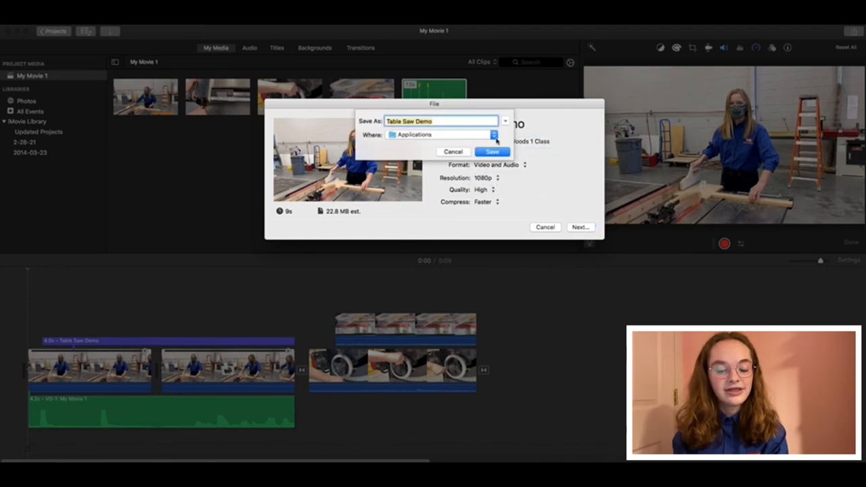
pyautogui.click(505, 134)
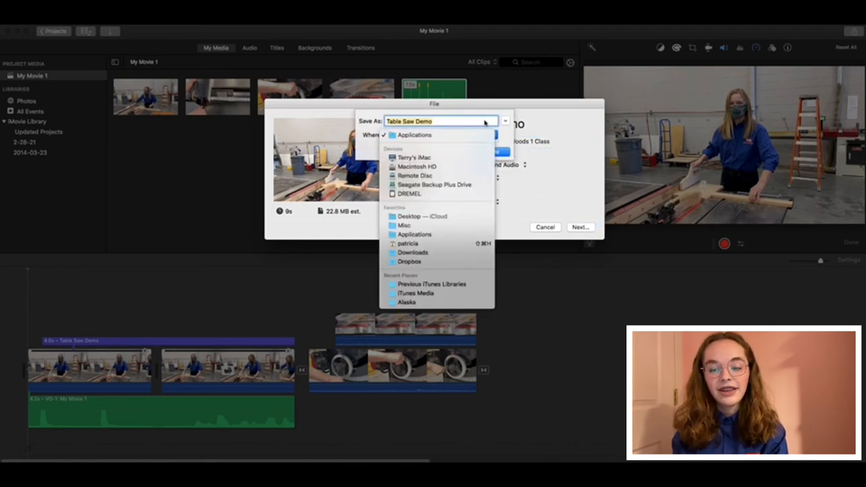